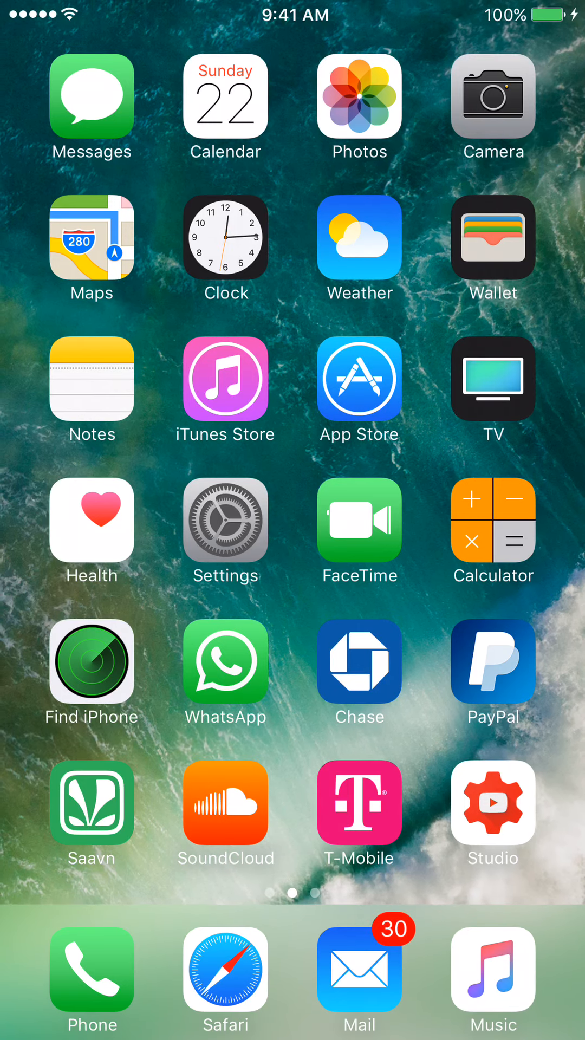
Launch the Settings app from the Home Screen
{"action": "left_click", "coordinate": [225, 521]}
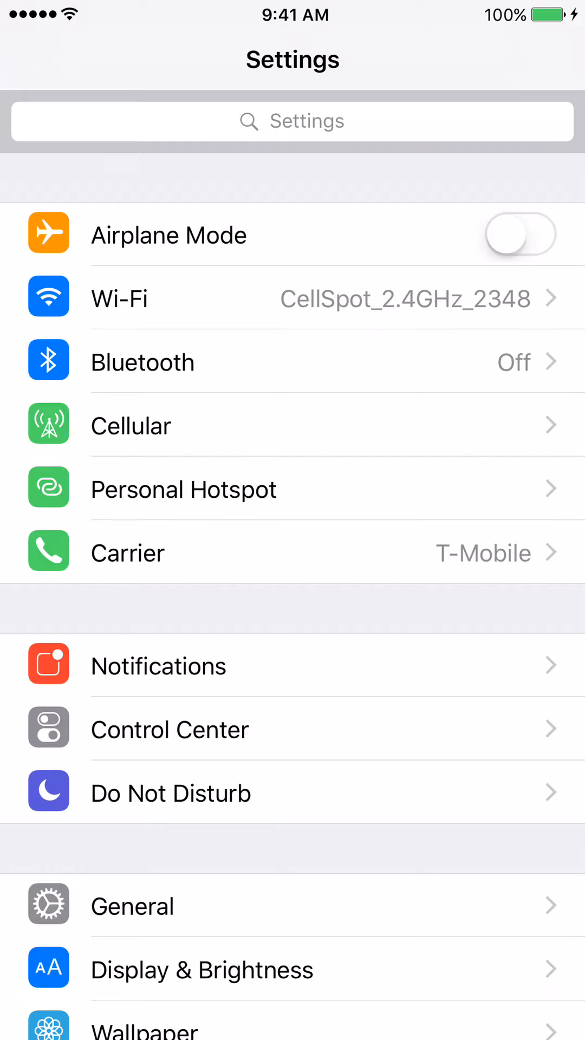
Go to the Cellular page in Settings
{"action": "left_click", "coordinate": [131, 425]}
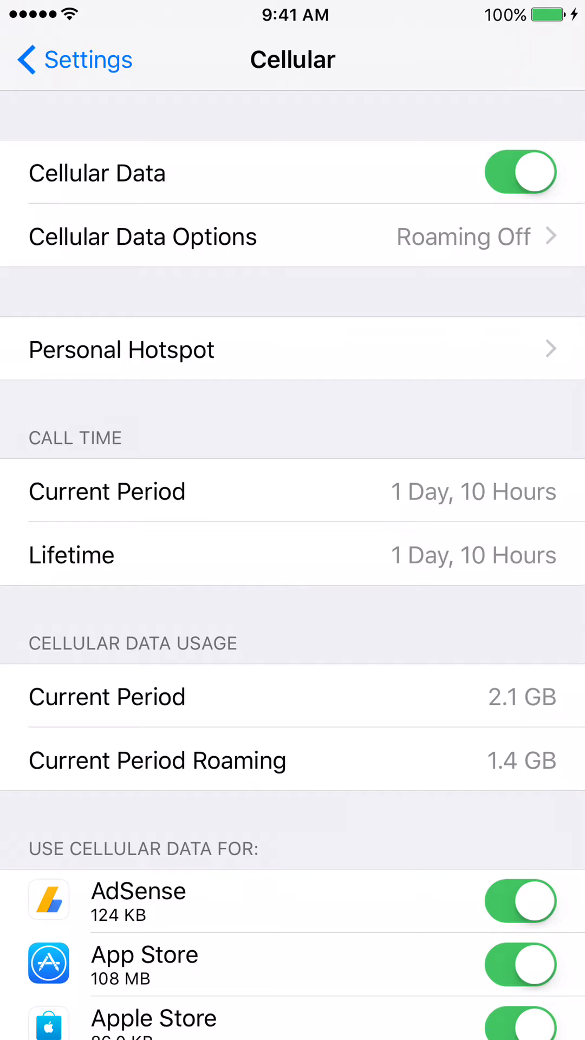
Enter Cellular Data Options and switch Data Roaming on
{"action": "left_click", "coordinate": [143, 236]}
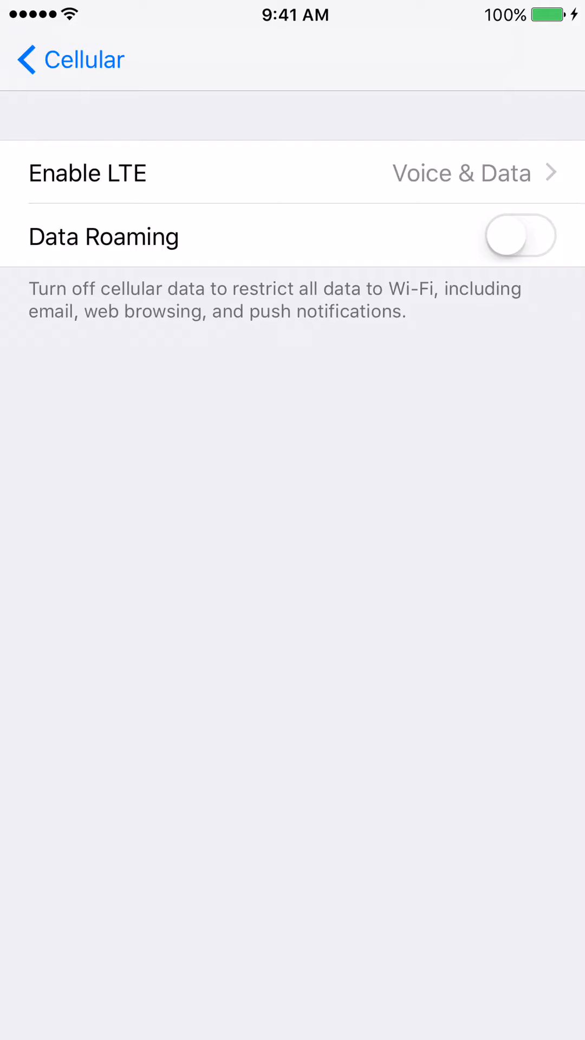
{"action": "left_click", "coordinate": [520, 235]}
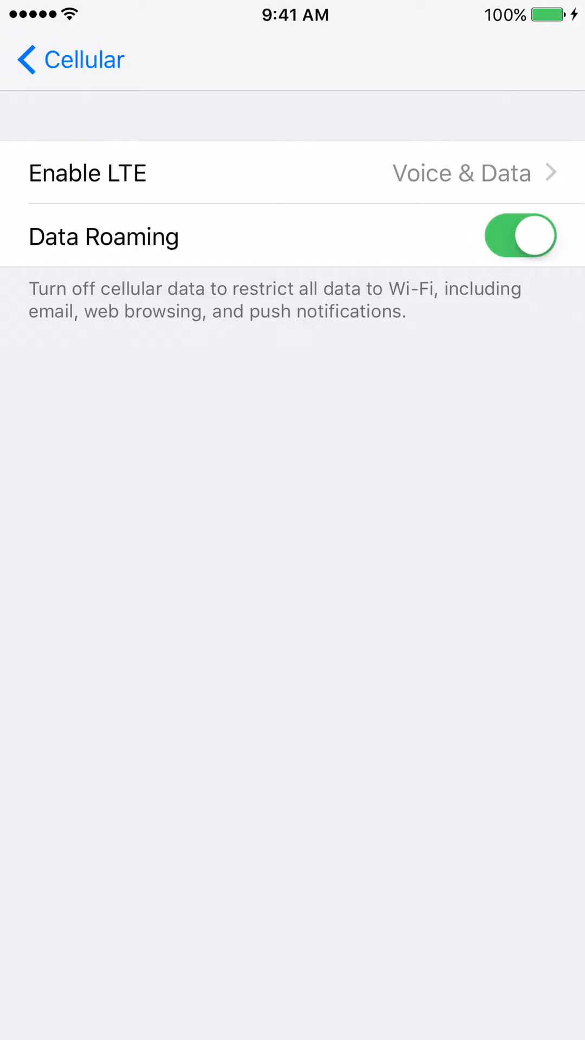